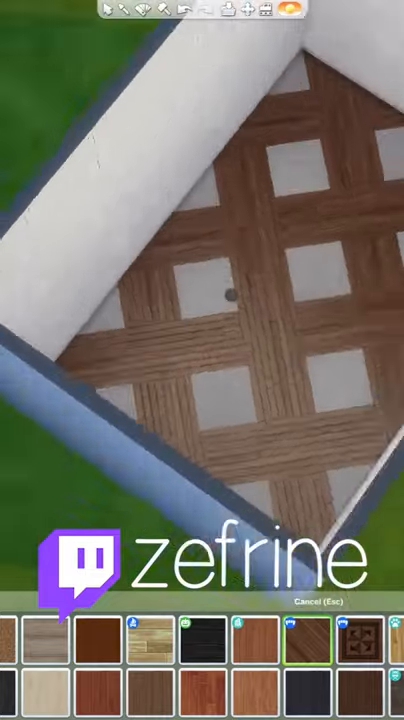
- Choose the dark carved diamond wooden floor pattern to replace the lattice floor
{"action": "left_click", "coordinate": [359, 640]}
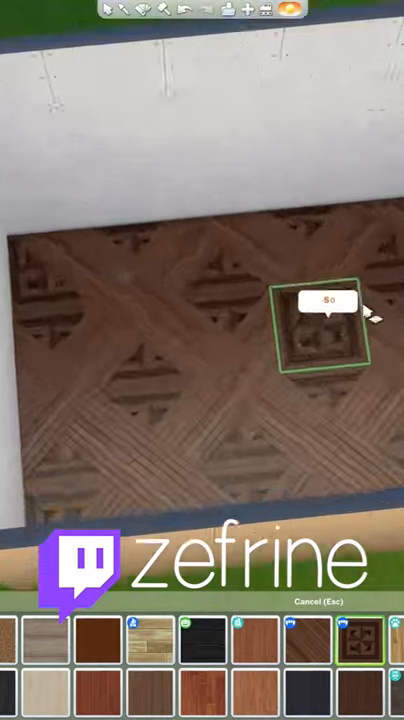